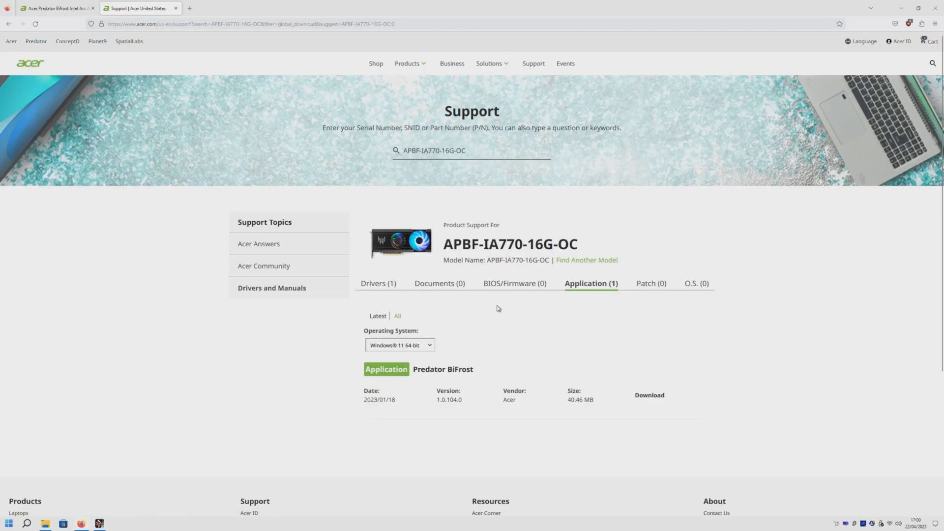
mouse_move(500, 233)
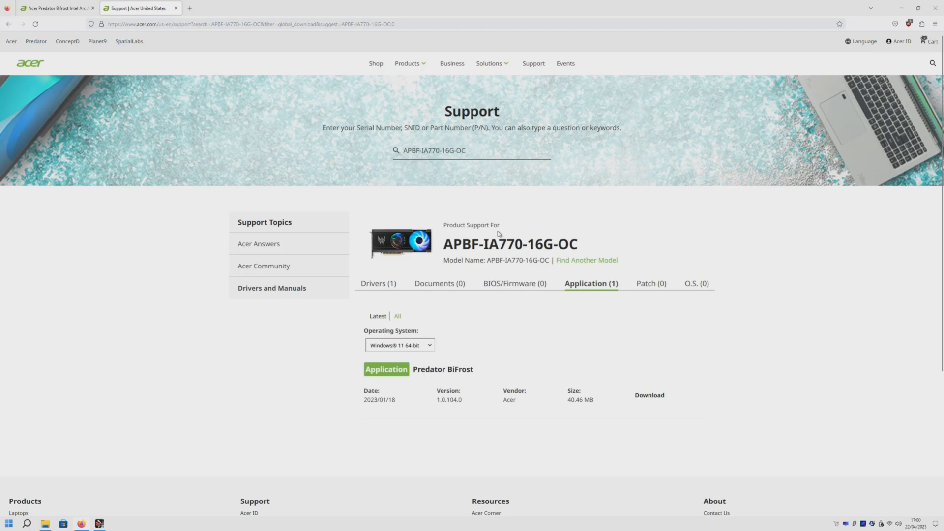
mouse_move(435, 399)
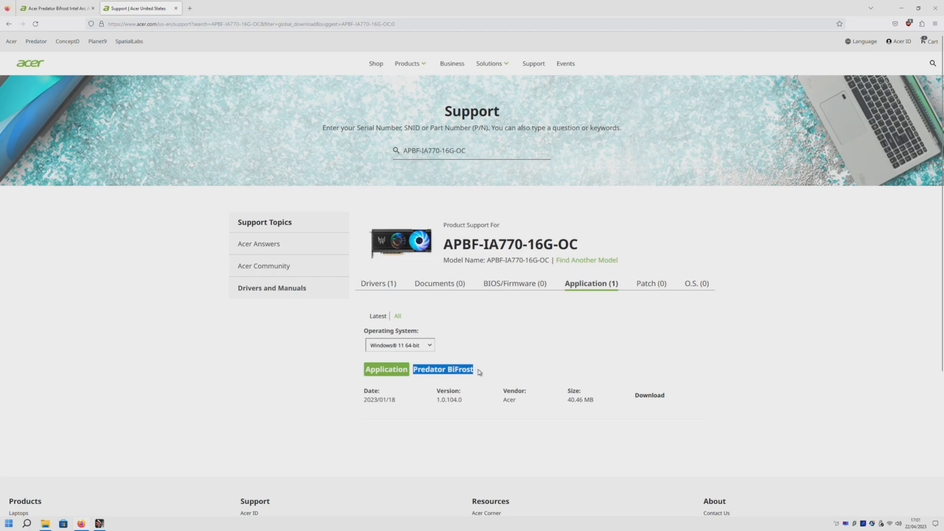
Step: Download the Predator BiFrost application package for the A770 16G OC
click(649, 395)
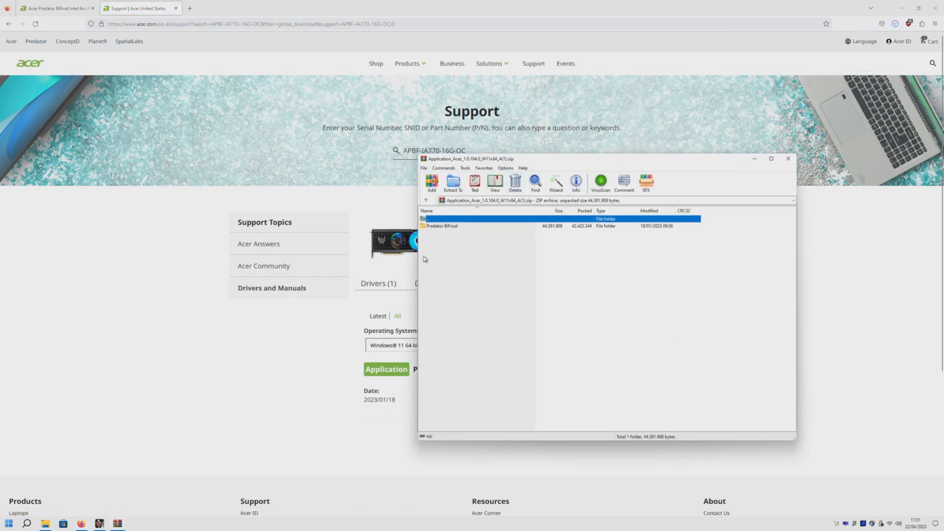
Step: Run PredatorBifrostSetup.exe from the archive and cancel its offered removal
double_click(442, 225)
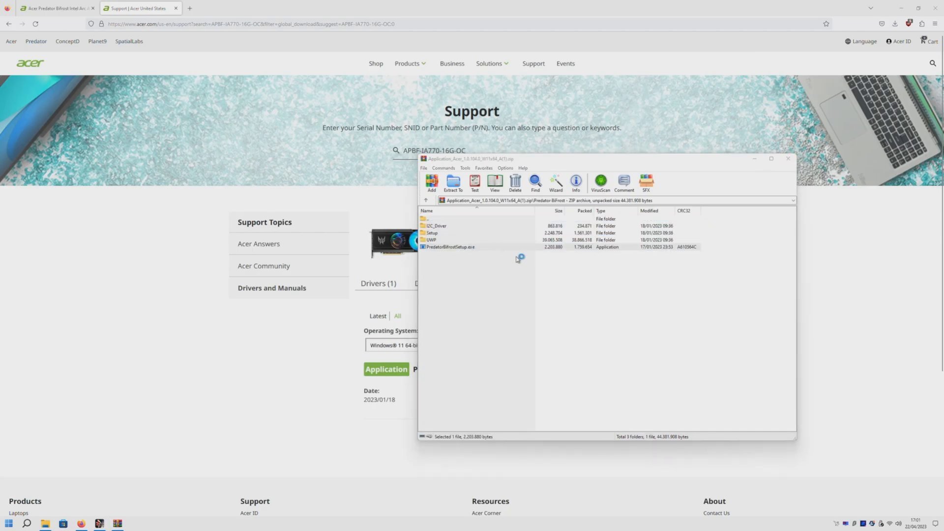
double_click(450, 247)
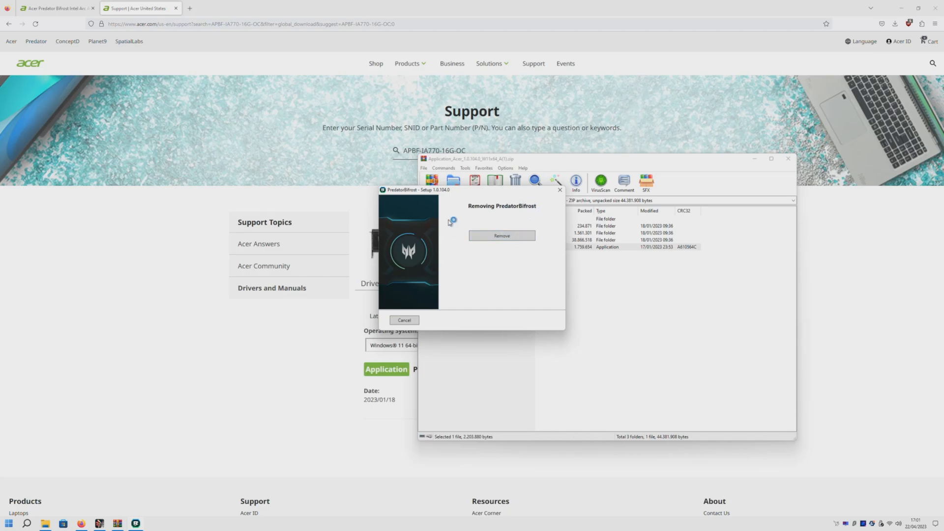
click(404, 319)
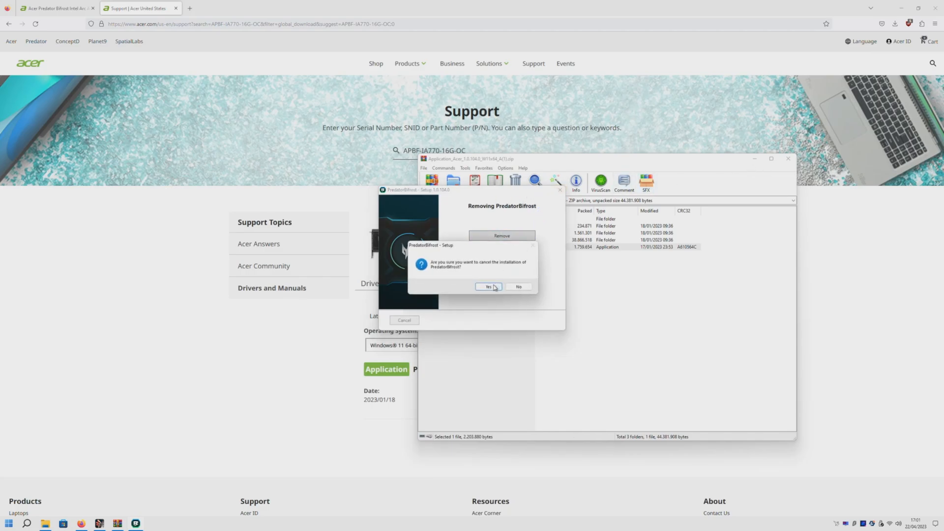
click(488, 287)
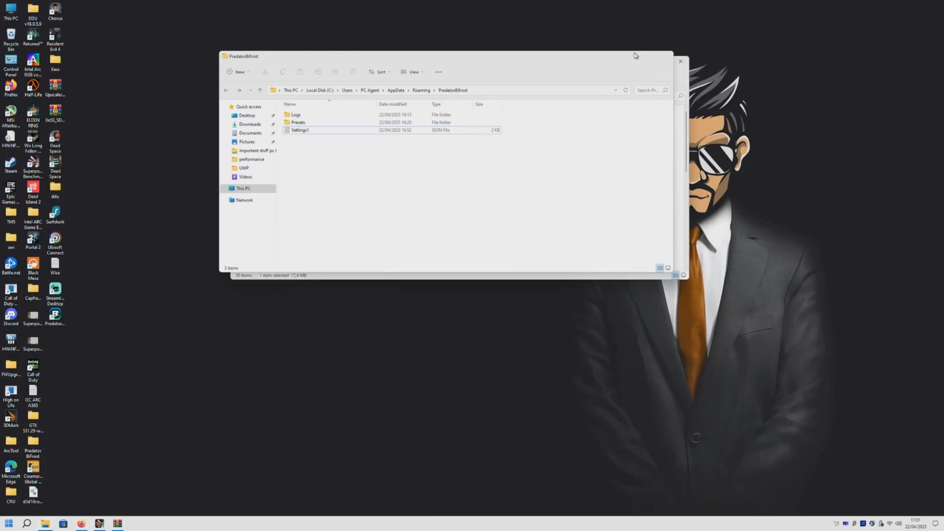
Step: Launch Predator BiFrost from the desktop shortcut once, then close it
click(681, 61)
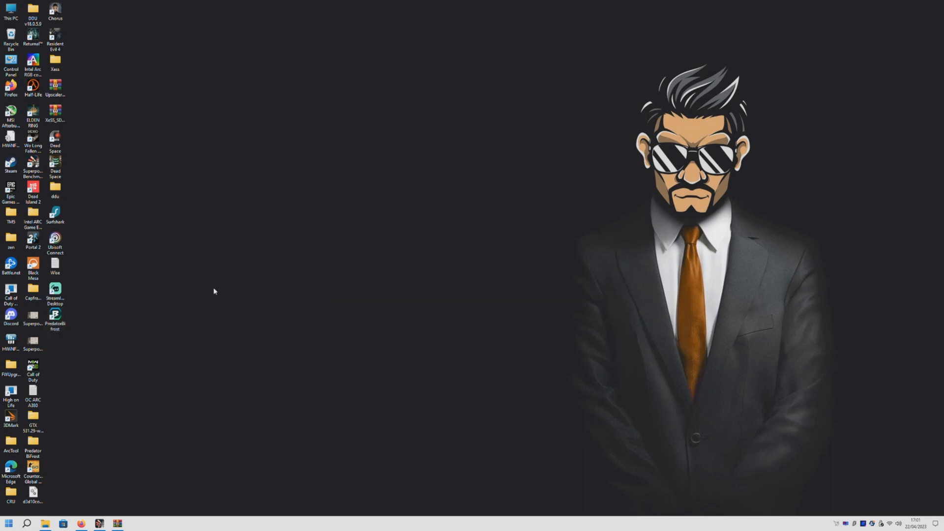
double_click(54, 313)
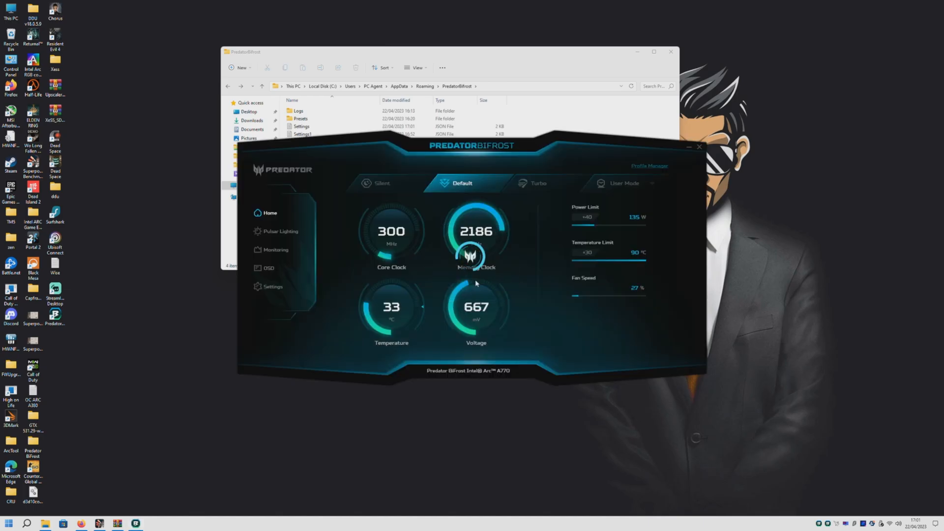
click(687, 147)
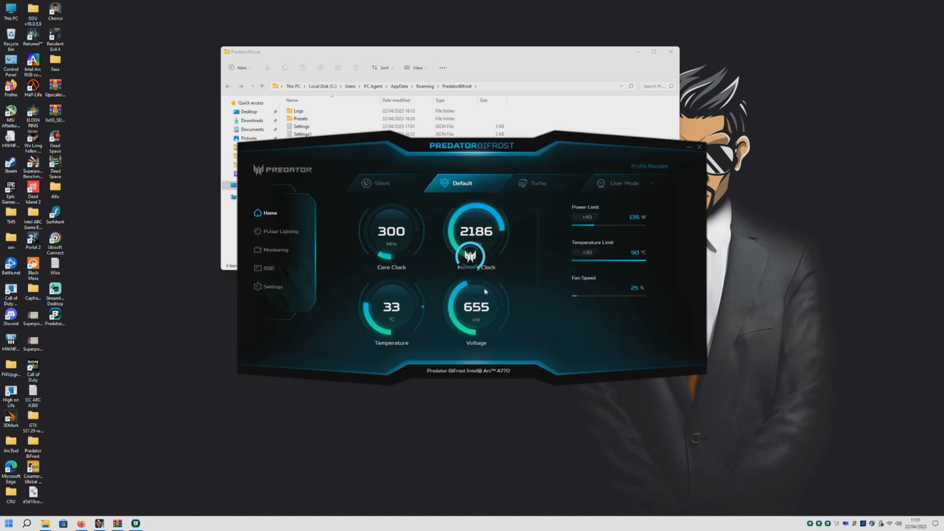
click(699, 146)
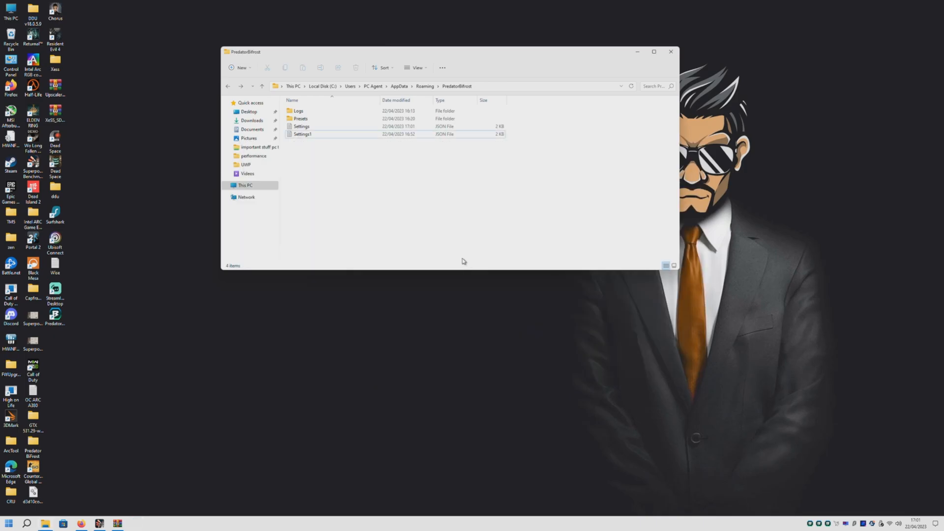
mouse_move(155, 325)
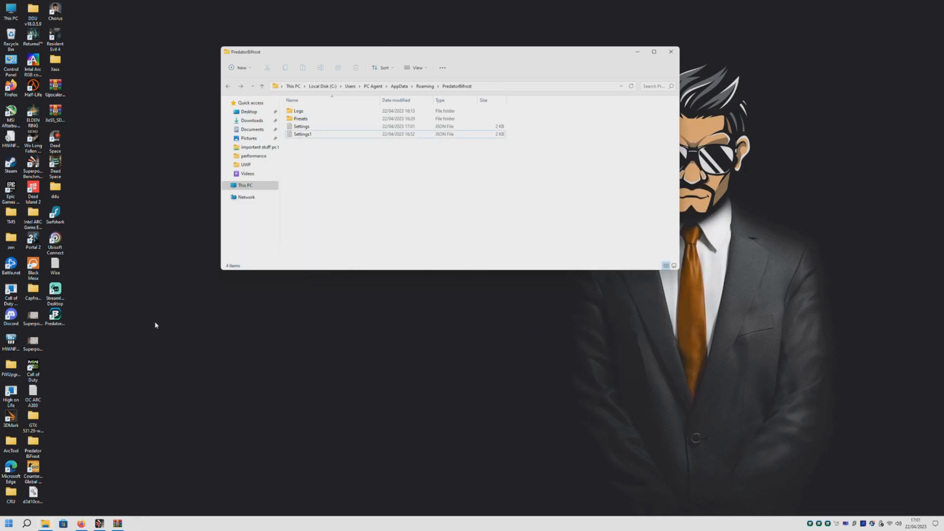
Step: Set CheckOnStartUp to false in the Settings JSON and close Notepad
double_click(301, 126)
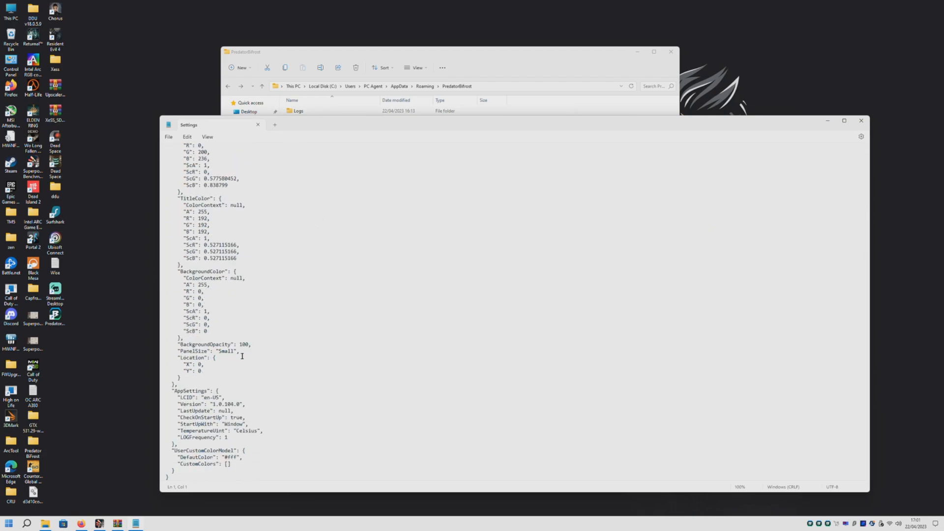
double_click(202, 418)
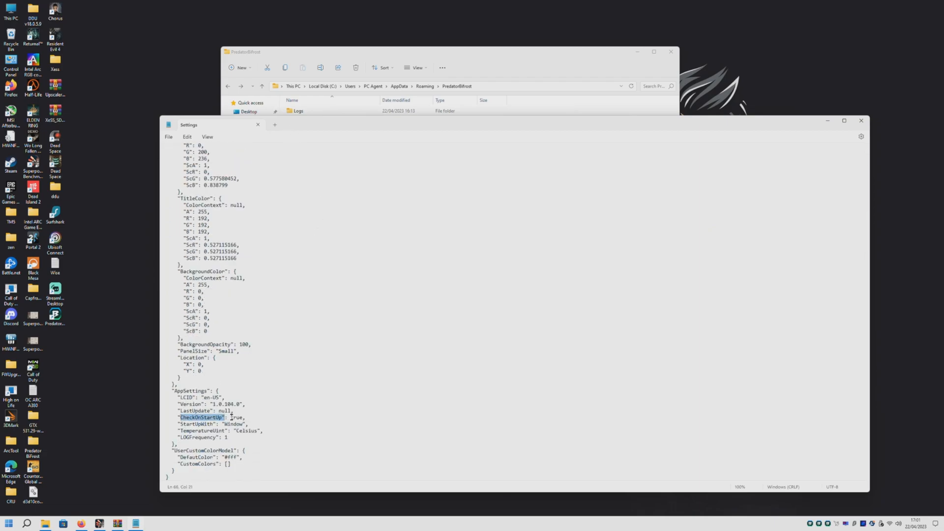
text(false)
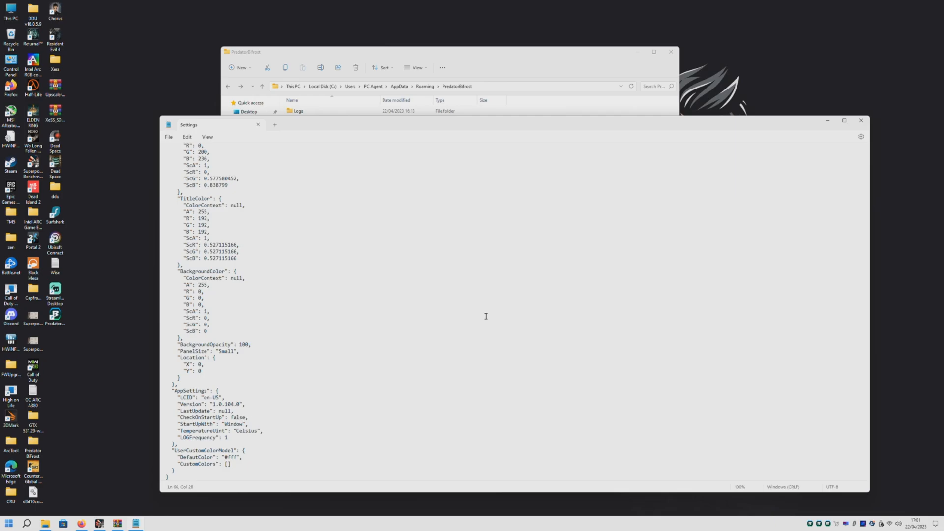
click(861, 121)
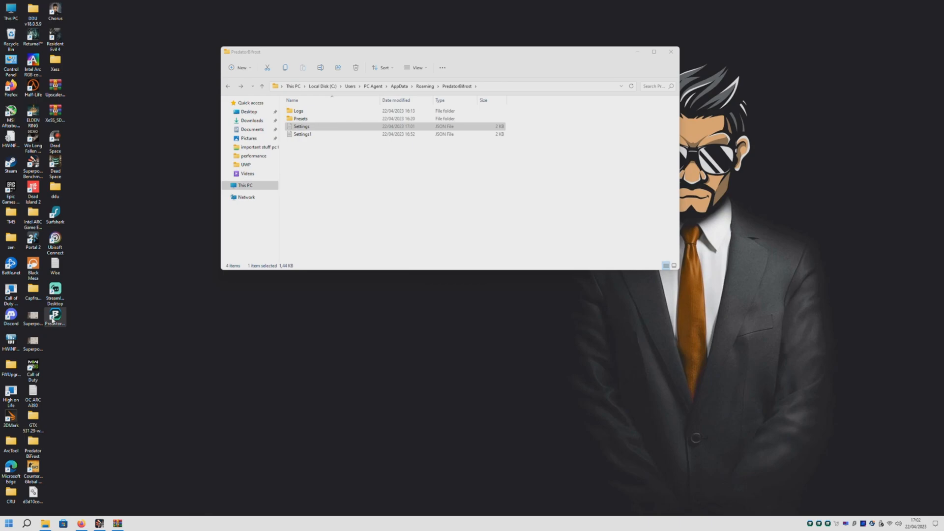
Step: Relaunch BiFrost, select the User Mode profile and raise fan speed to 100%
double_click(55, 316)
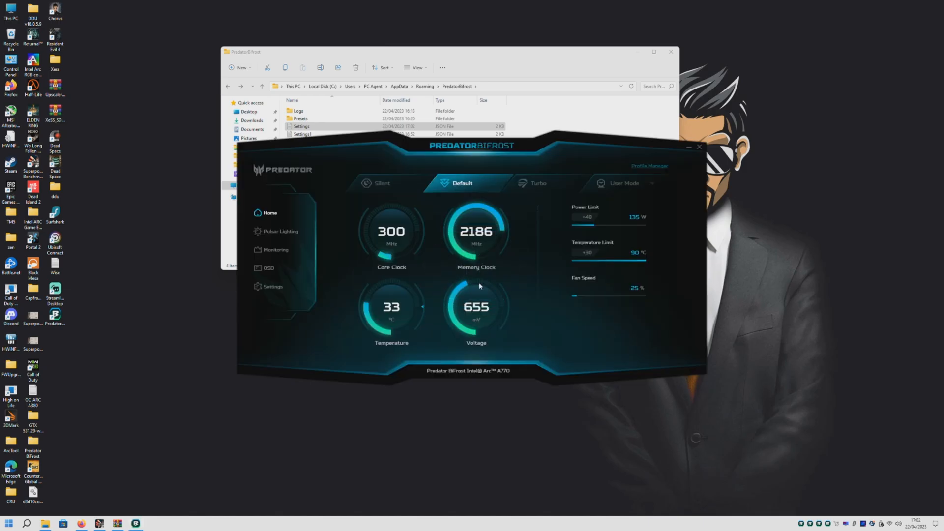
mouse_move(469, 140)
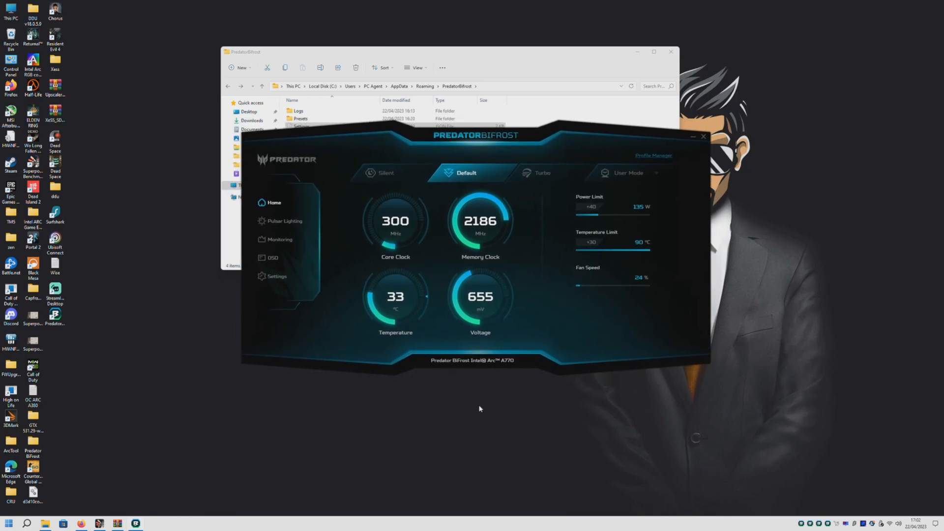
click(626, 173)
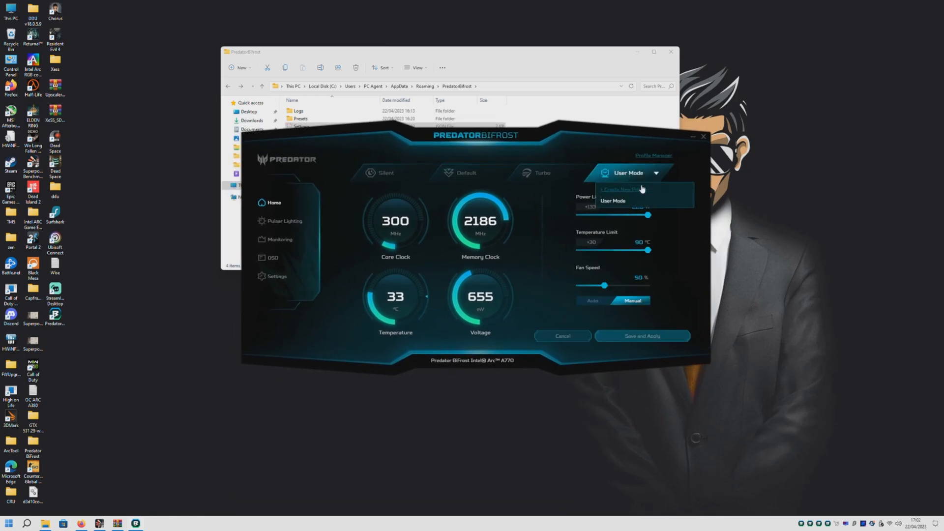
click(613, 201)
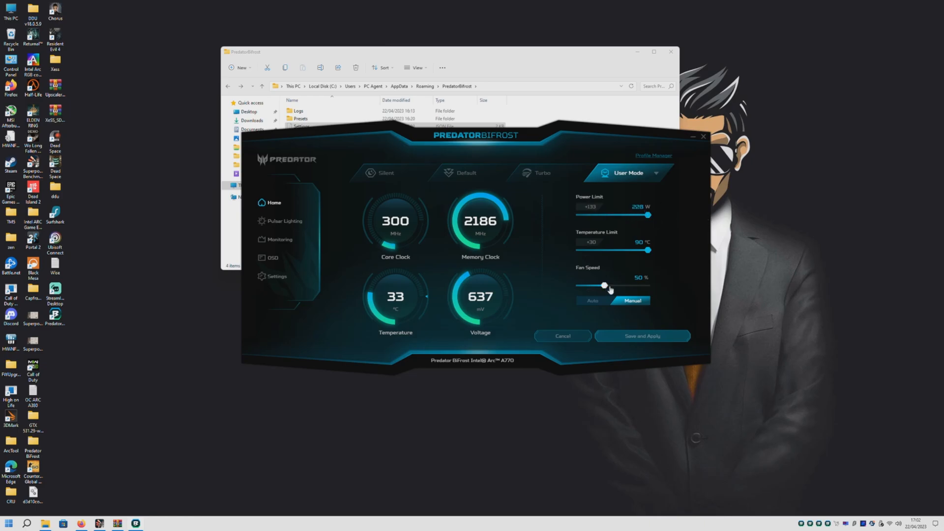
drag(604, 285, 649, 286)
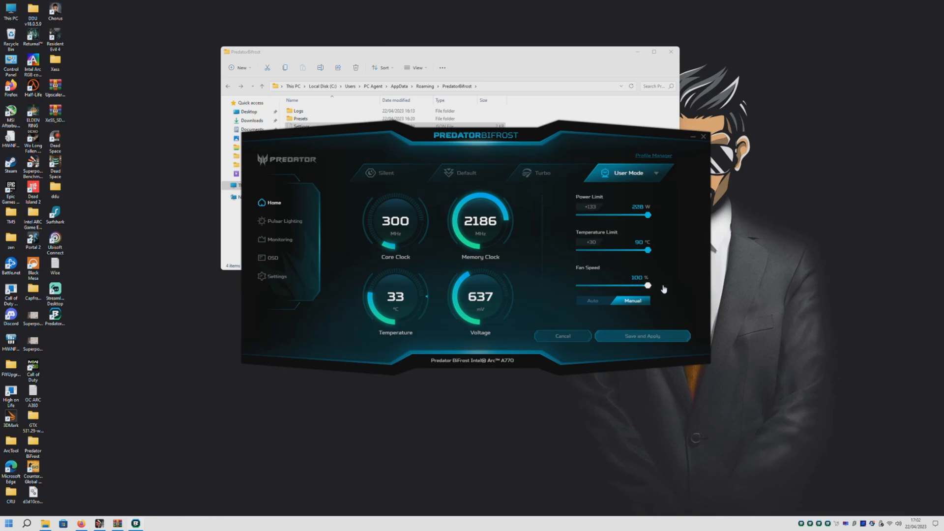
mouse_move(499, 322)
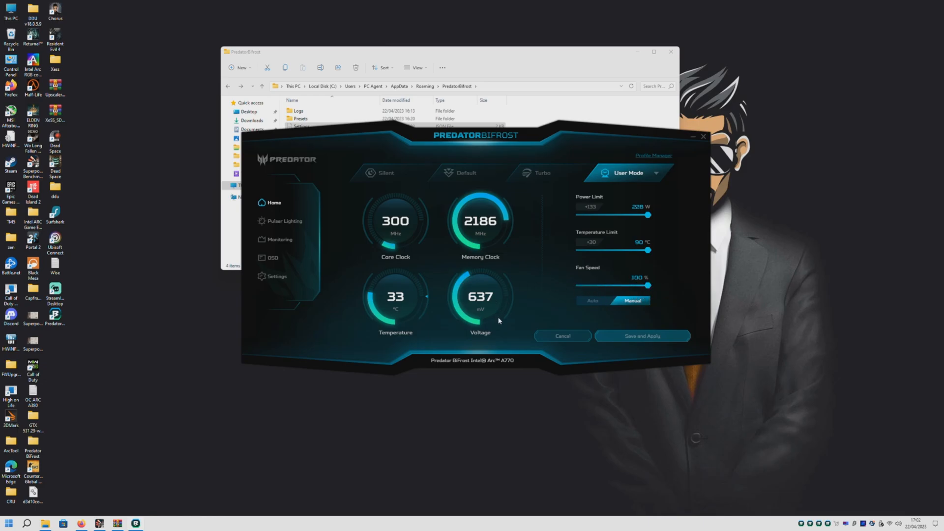
right_click(429, 434)
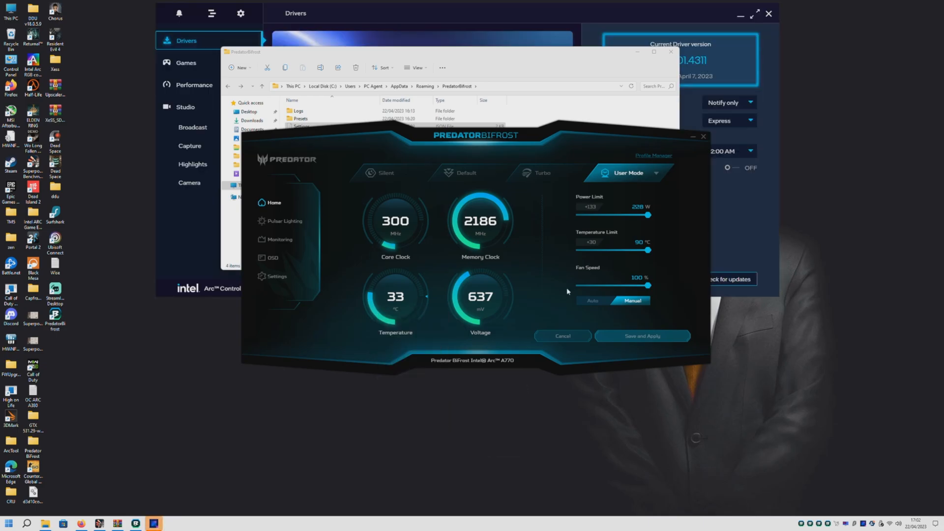
Step: Adjust the fan speed slider, then close Intel Arc Control
drag(649, 286, 623, 286)
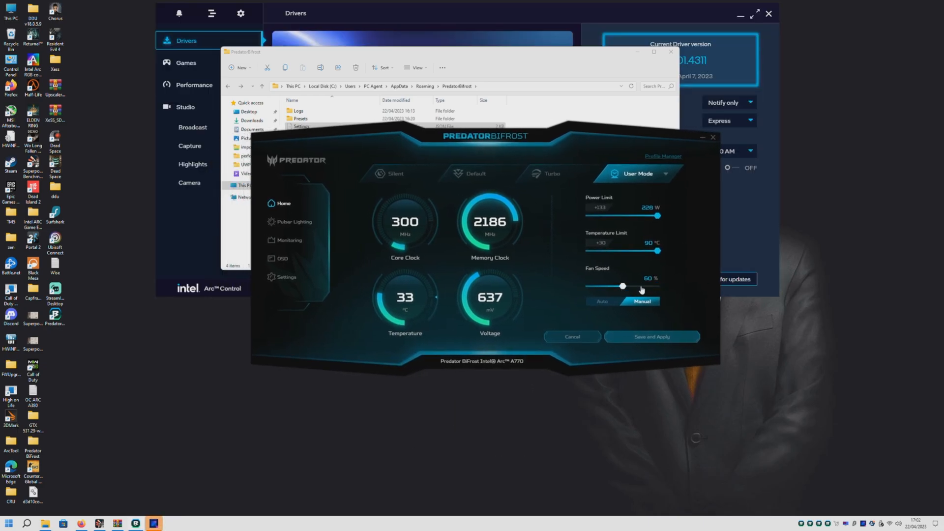
drag(623, 286, 658, 286)
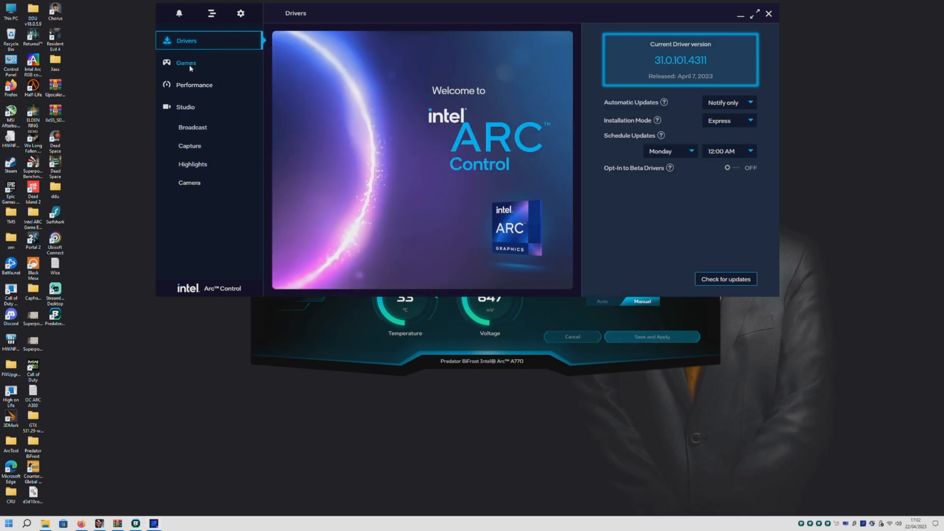
click(194, 84)
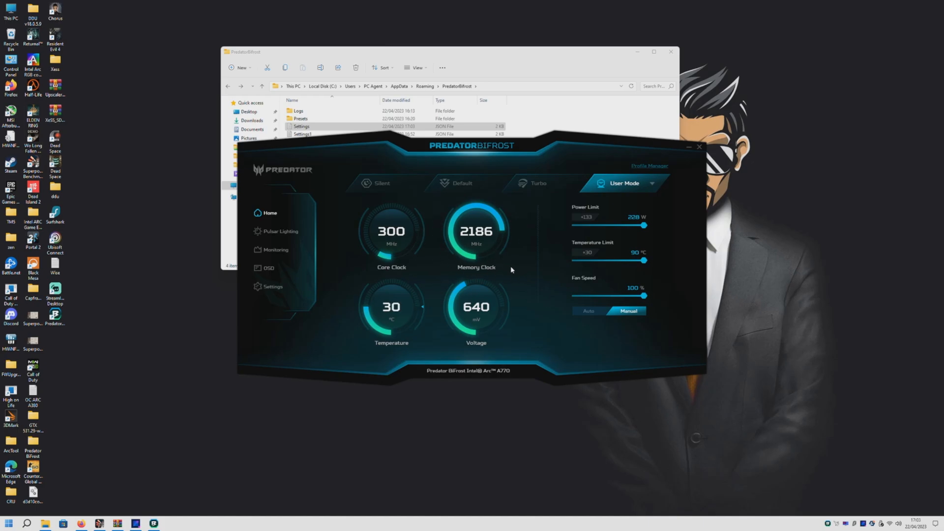
Step: Open the roaming PredatorBifrost folder via %appdata% search and close the older window
drag(646, 295, 609, 295)
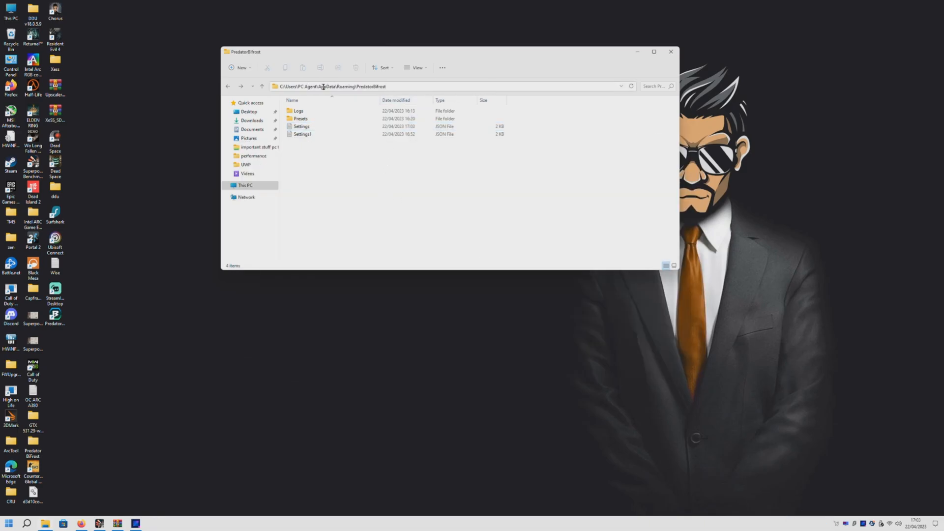
click(298, 111)
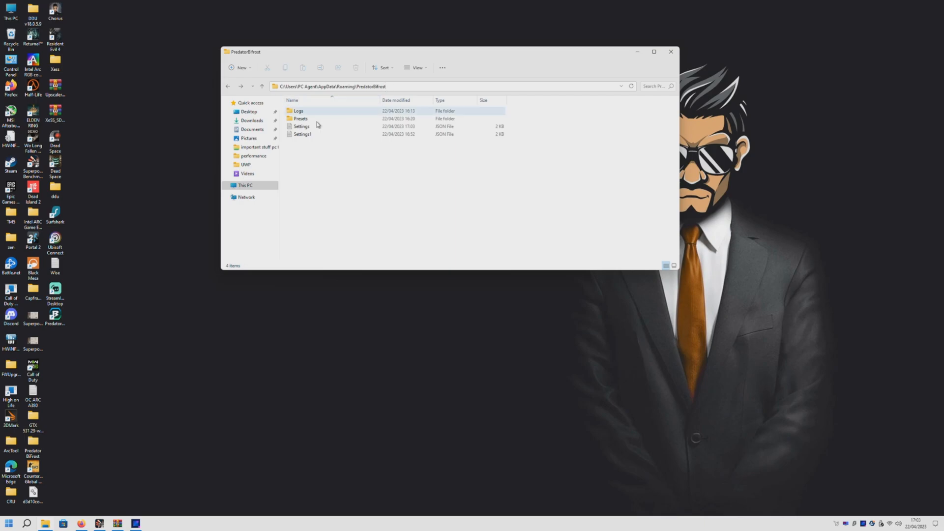
click(26, 523)
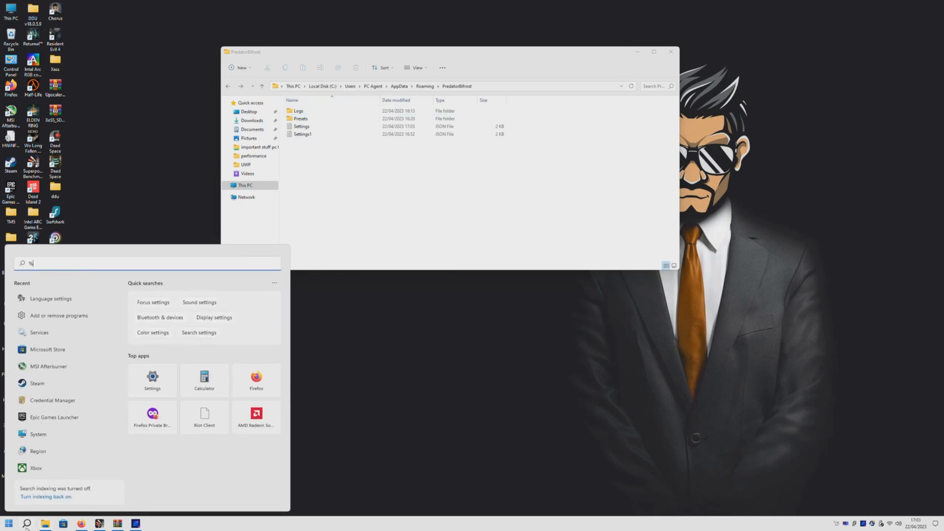
text(appdata%)
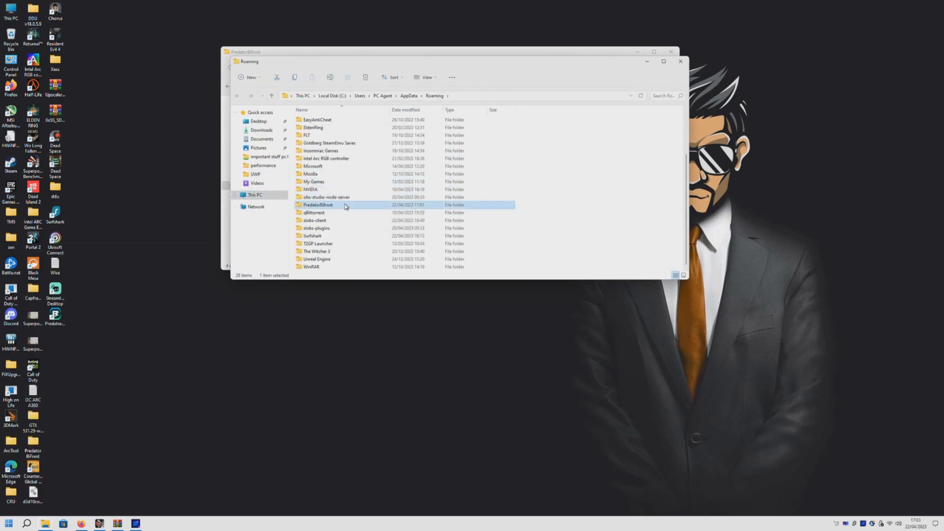
double_click(318, 204)
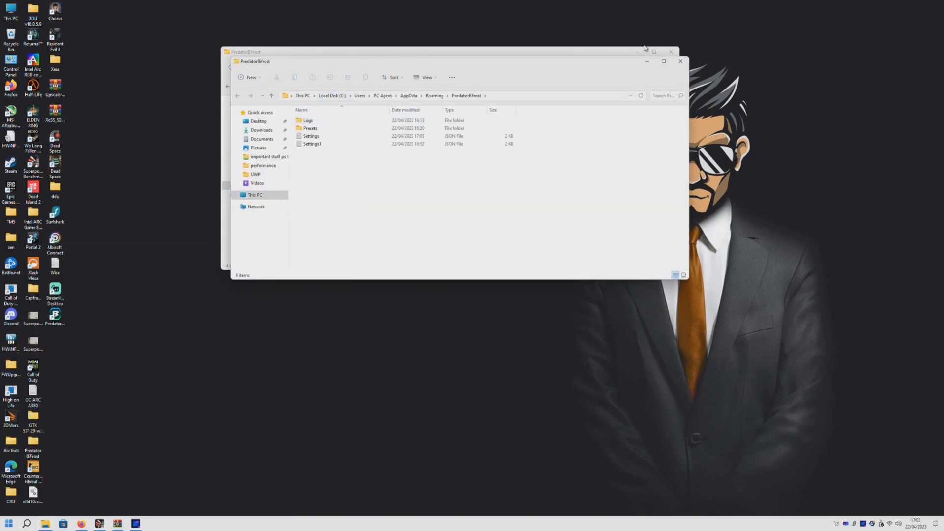
click(310, 135)
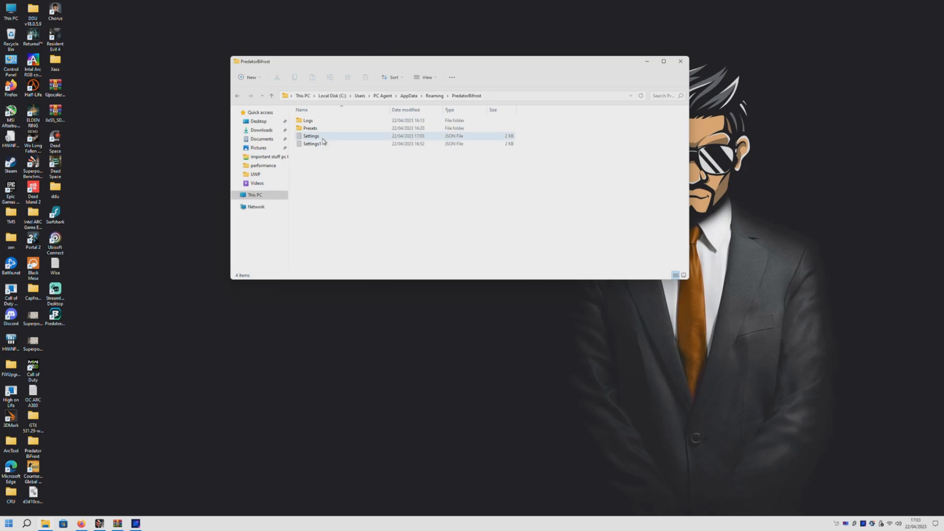
Step: Open Presets\Predator BiFrost Intel Arc A770.xml in Notepad
double_click(309, 128)
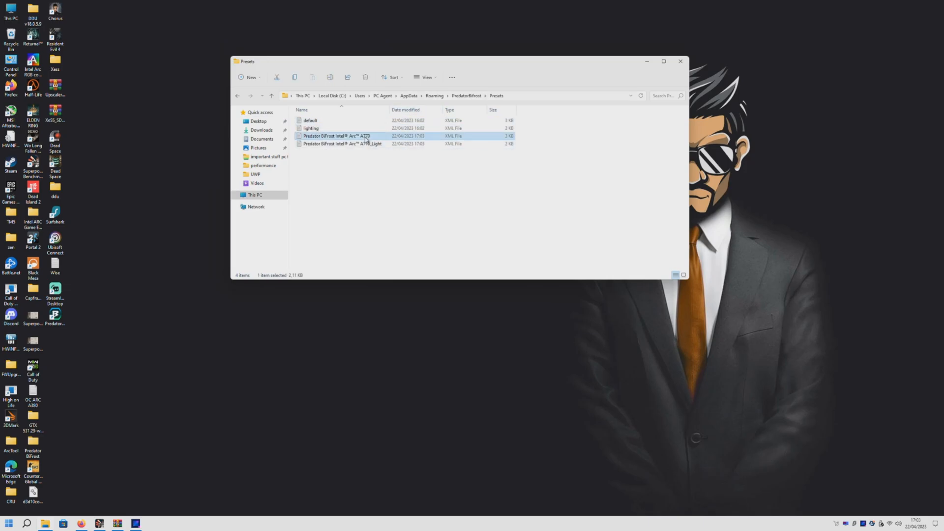
double_click(337, 135)
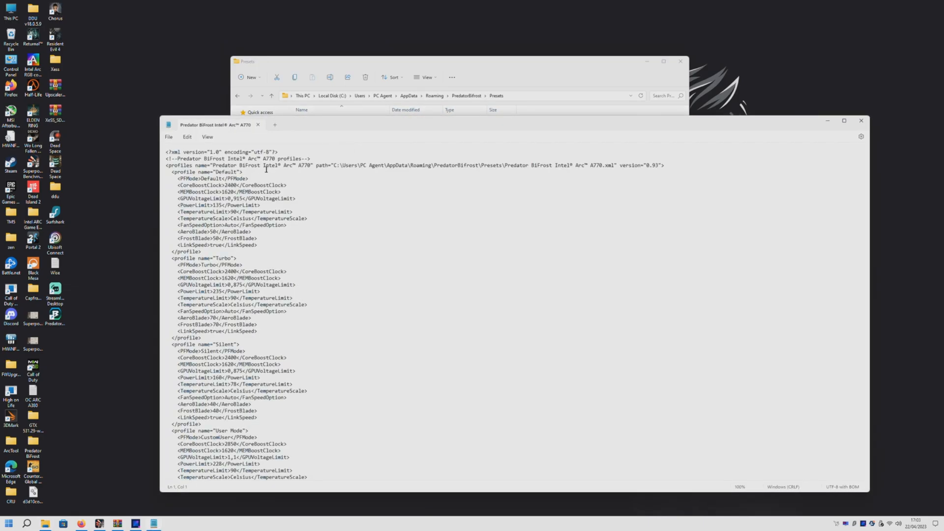
click(236, 171)
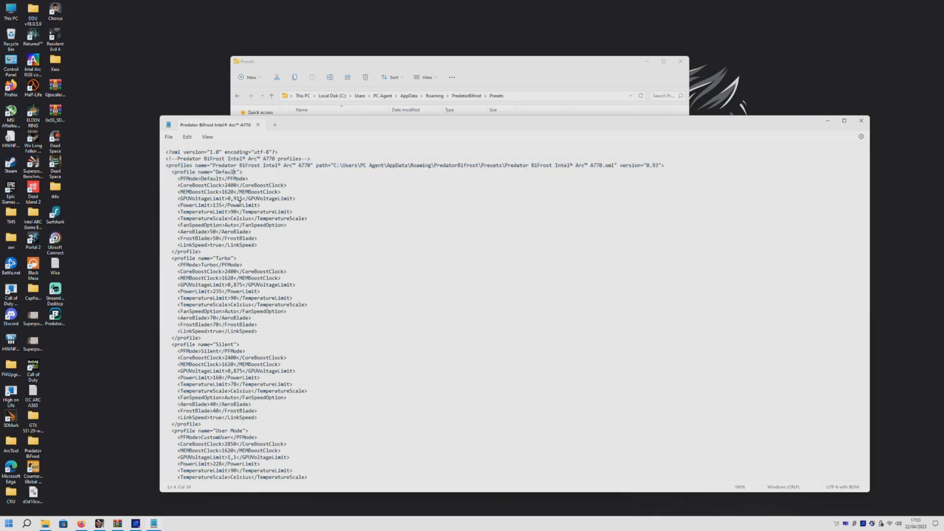
scroll(down, 3)
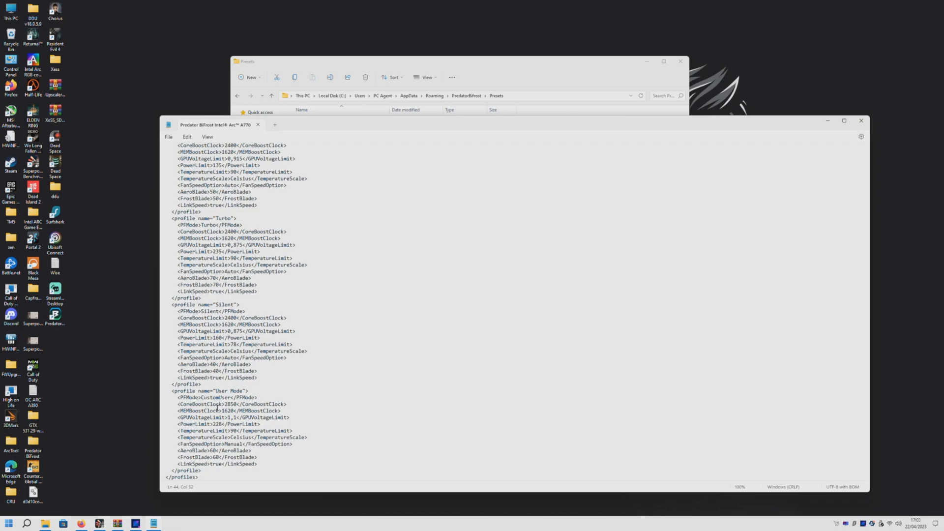
Step: Edit User Mode core clock, voltage limit, and set PowerLimit to 320
click(235, 405)
text(40)
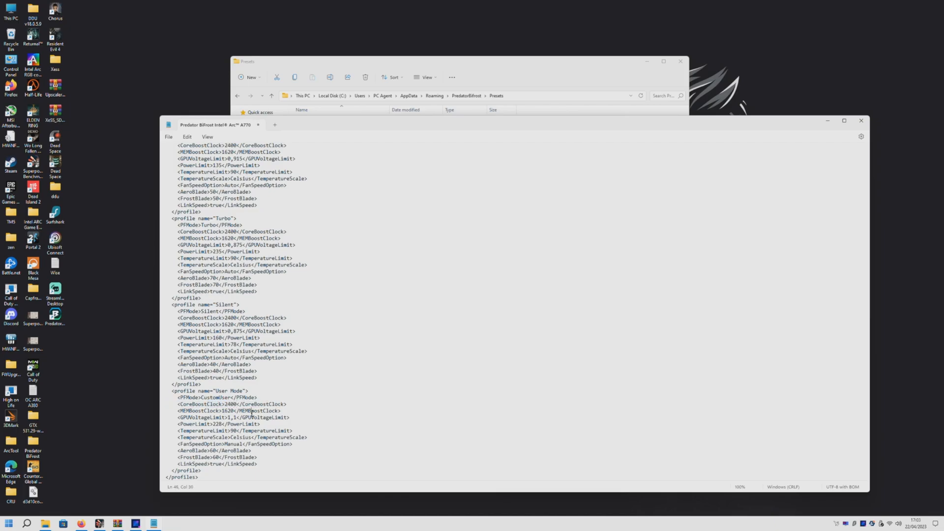
click(239, 417)
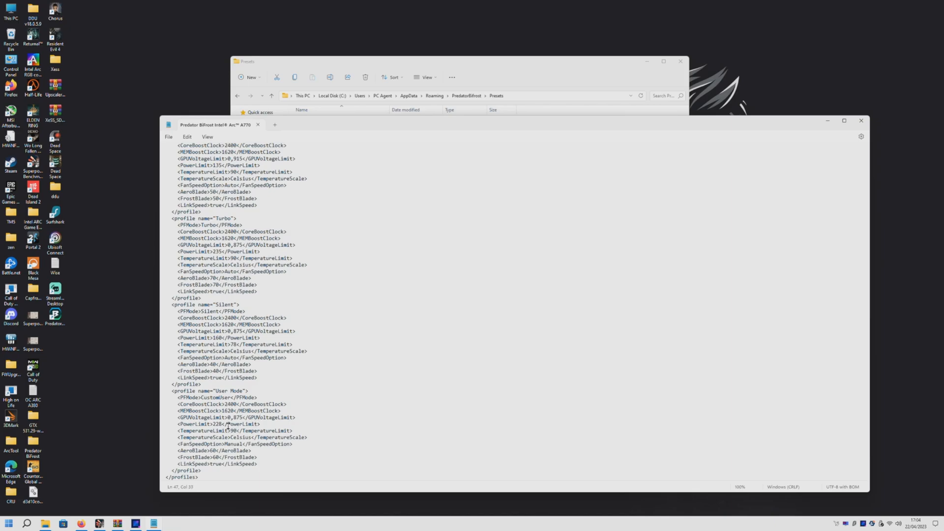
click(221, 424)
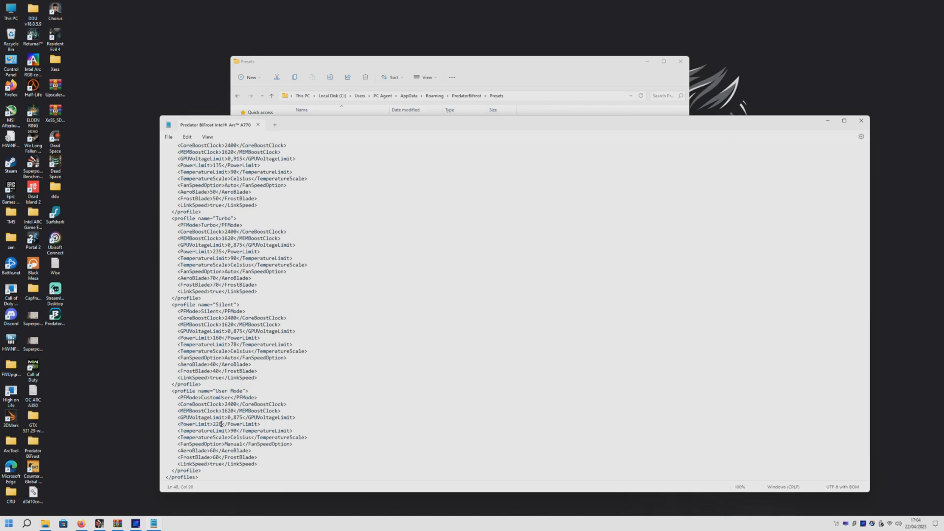
text(320)
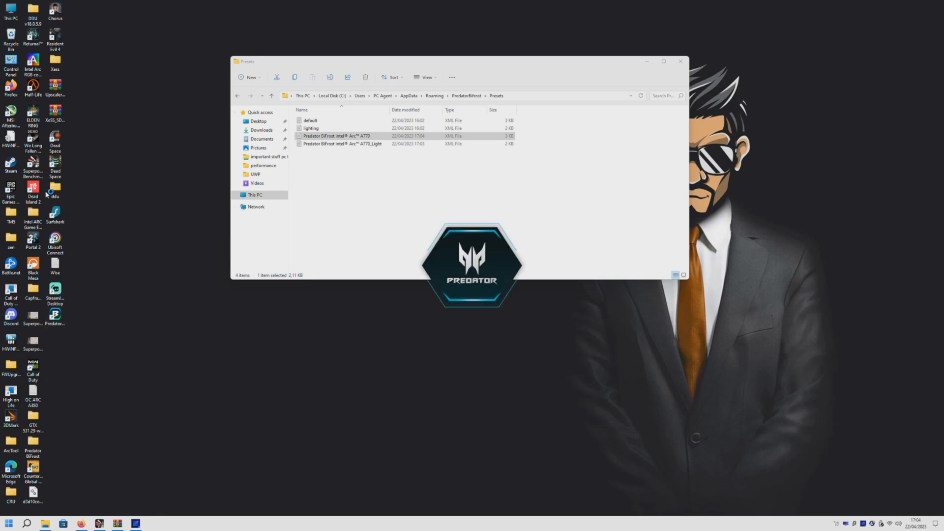
mouse_move(135, 258)
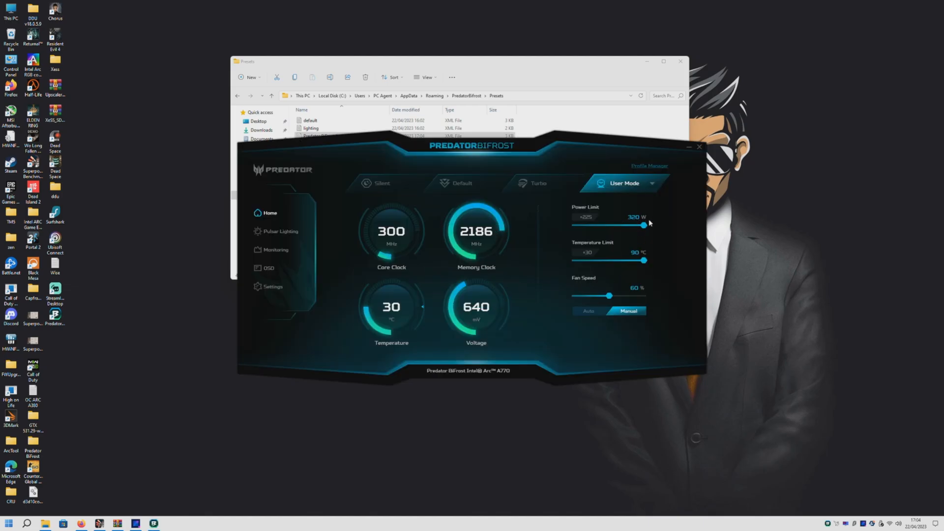
Step: Set User Mode fan speed to 100% at the new 320 W limit
drag(611, 295, 635, 295)
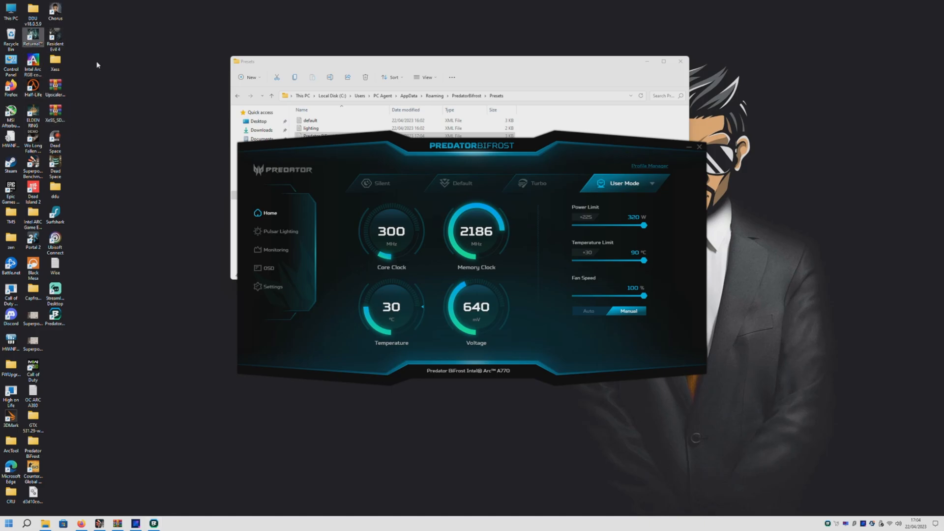
mouse_move(113, 144)
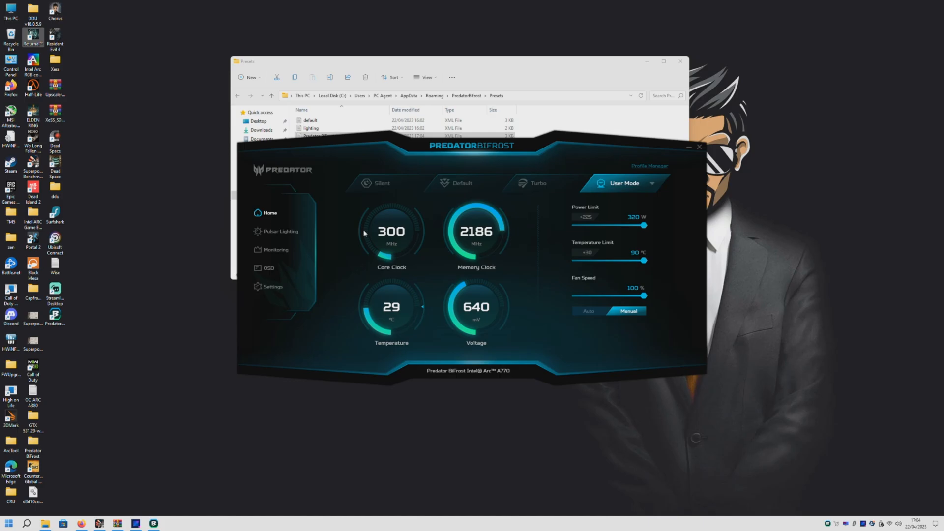
click(272, 287)
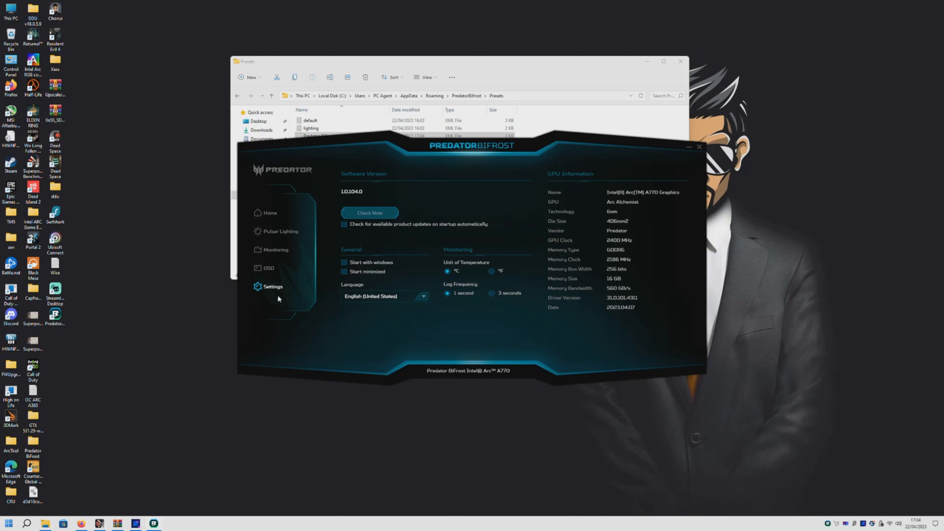
mouse_move(634, 204)
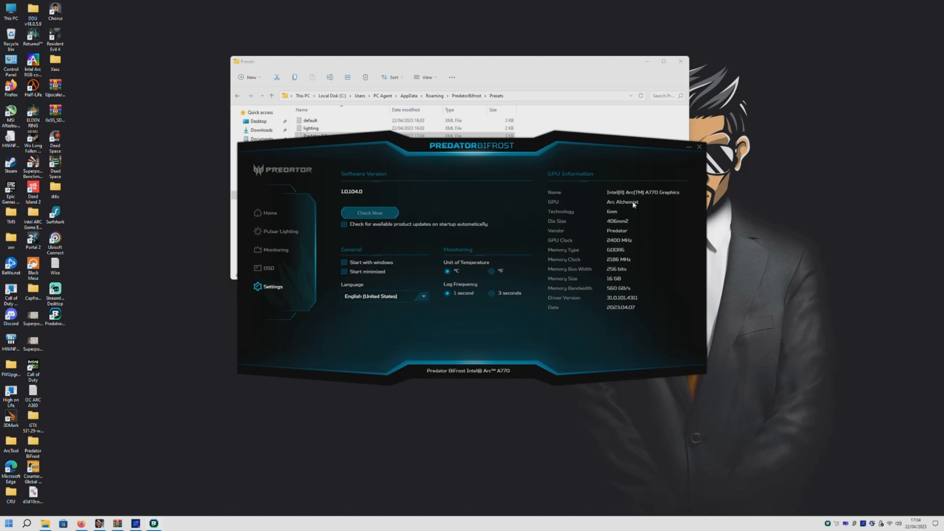
mouse_move(279, 213)
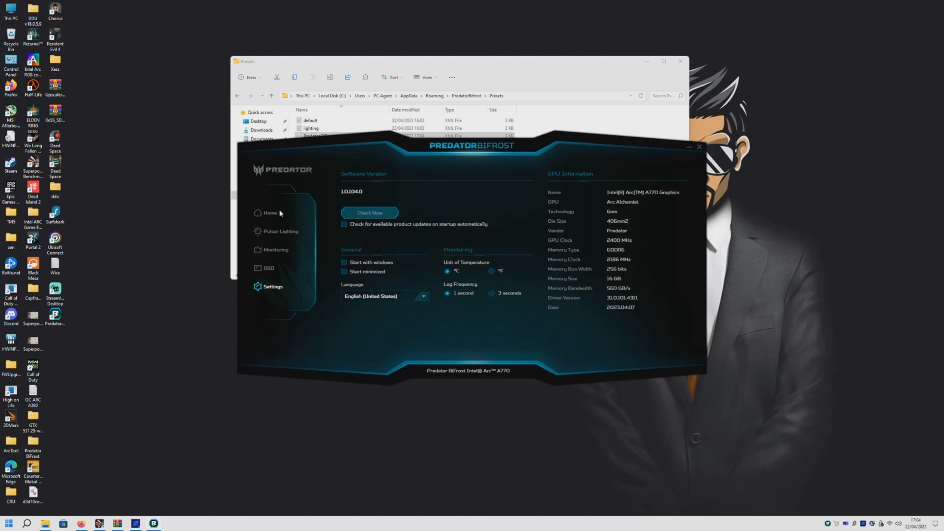
Step: Review the Arc A770 GPU information on the Settings page
click(270, 212)
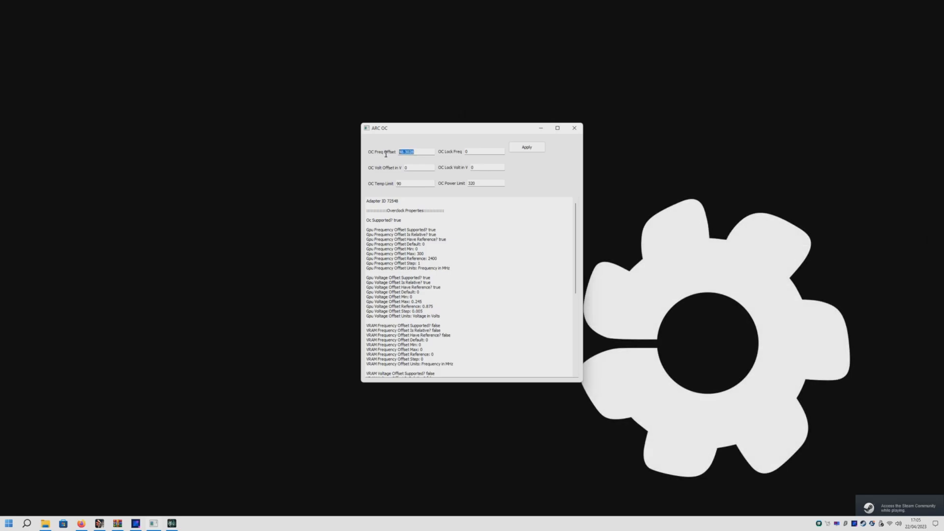
Step: Set ARC OC to a 0 MHz frequency offset, 2650 MHz lock and 0.935 V, then apply
click(526, 147)
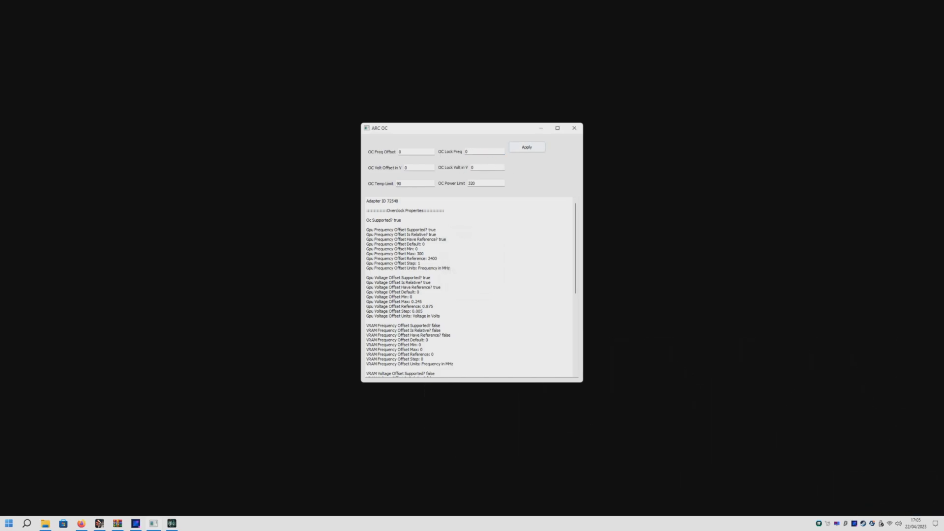
text(2650)
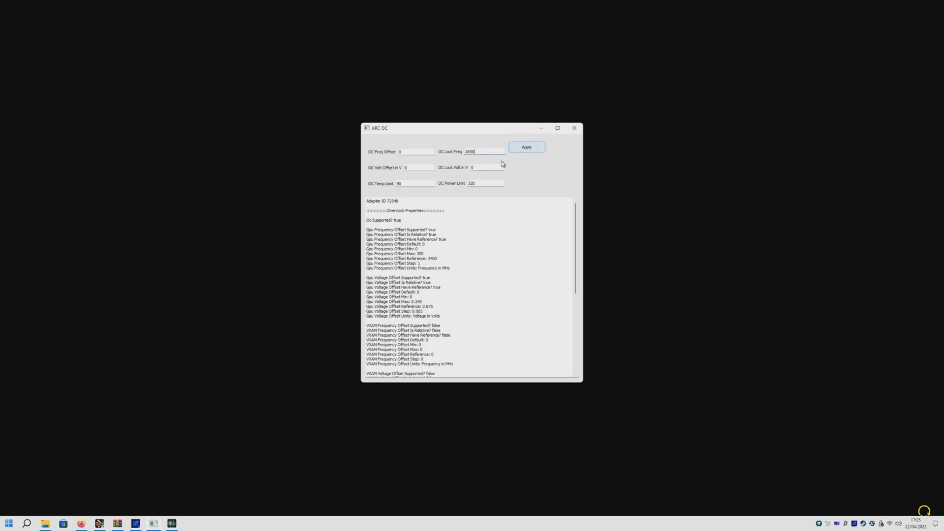
text(0.93)
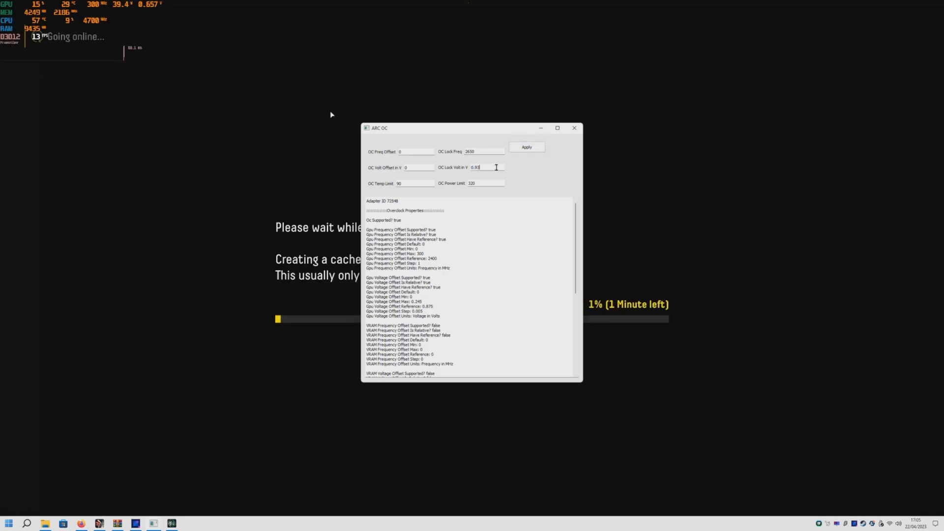
click(526, 147)
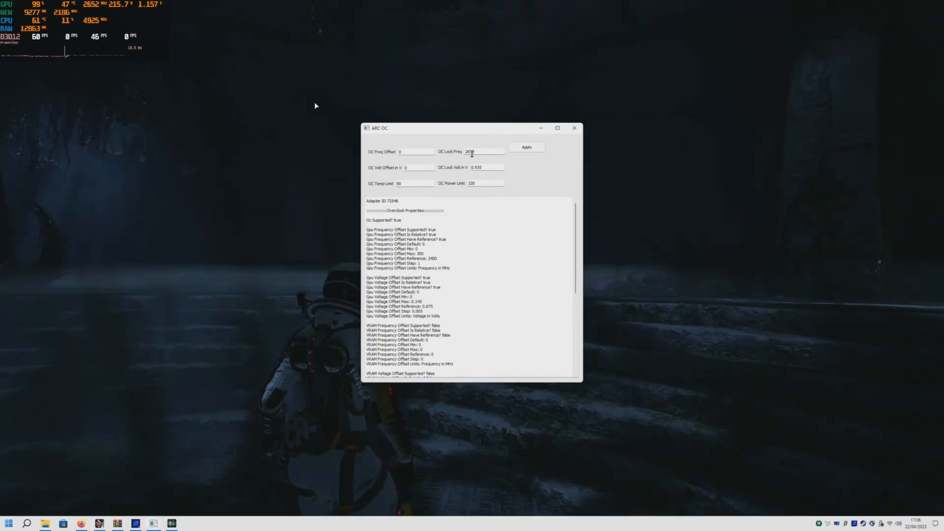
Step: Raise ARC OC's lock frequency to 2750 MHz and apply it while Returnal runs
text(2750)
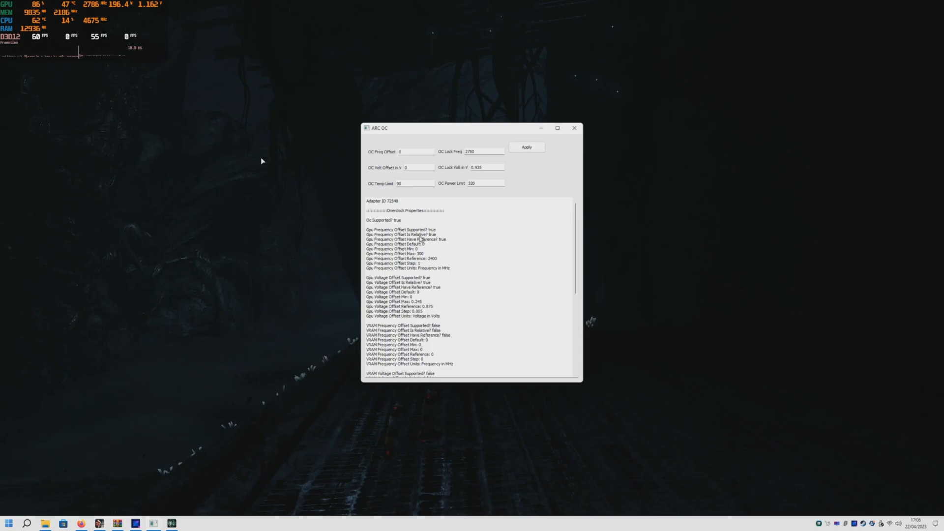
click(526, 147)
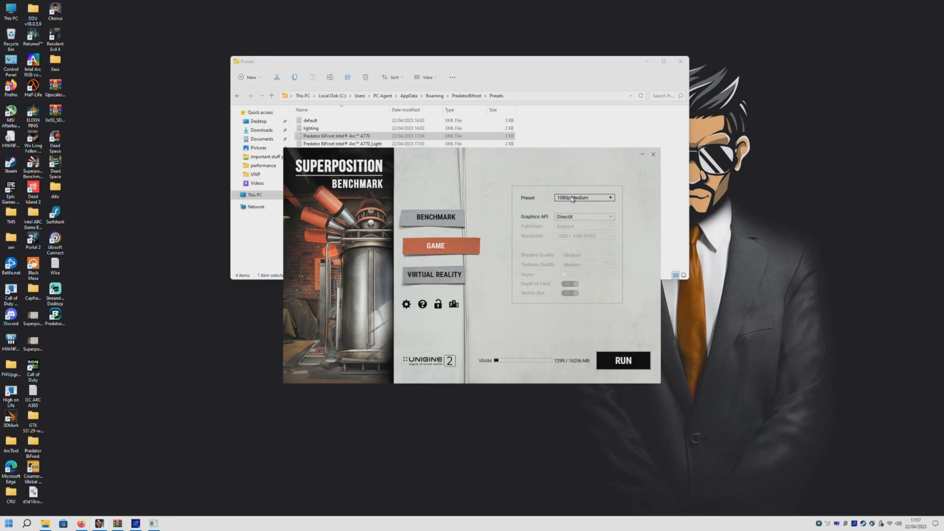
Step: Open Superposition's preset list, then apply 2825 and then 2800 MHz lock frequency in ARC OC
click(623, 360)
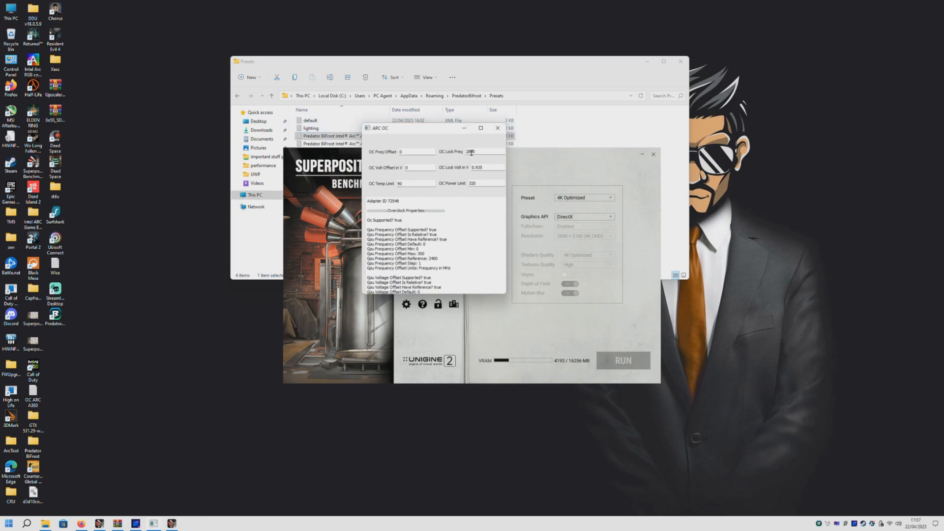
text(2825)
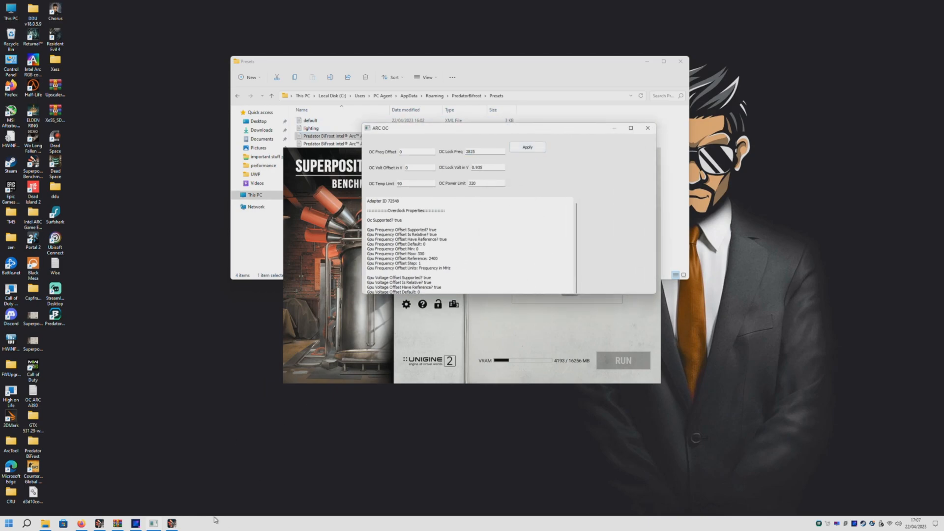
click(623, 360)
text(2600)
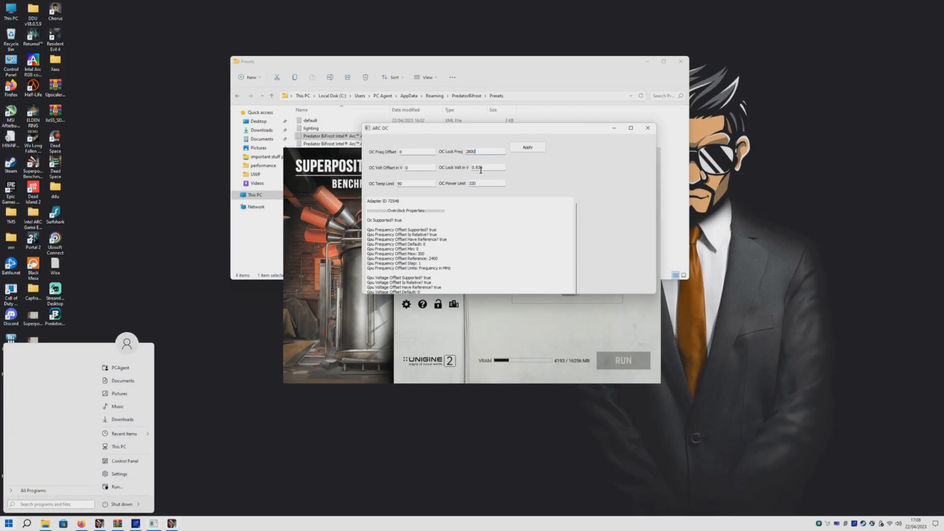
click(488, 167)
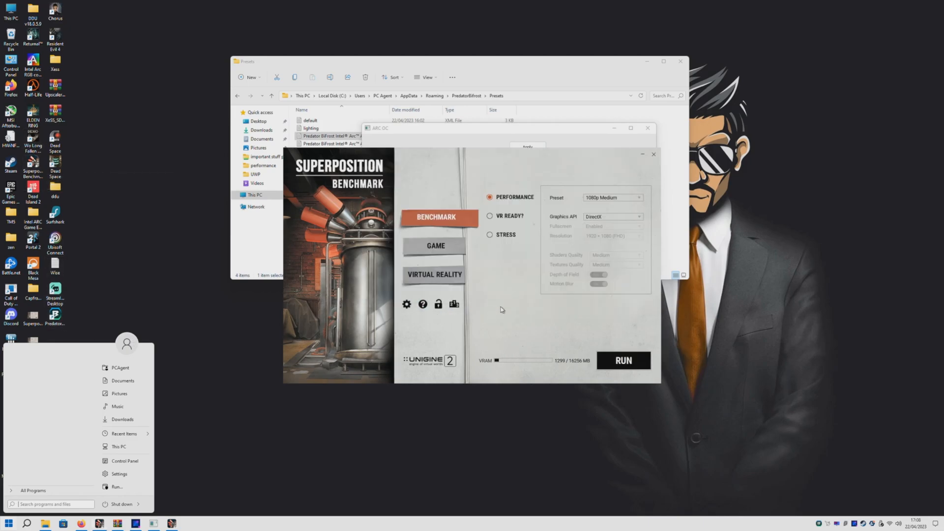
Step: Choose Superposition's 4K Optimized preset and dismiss the resulting video mode error
click(610, 198)
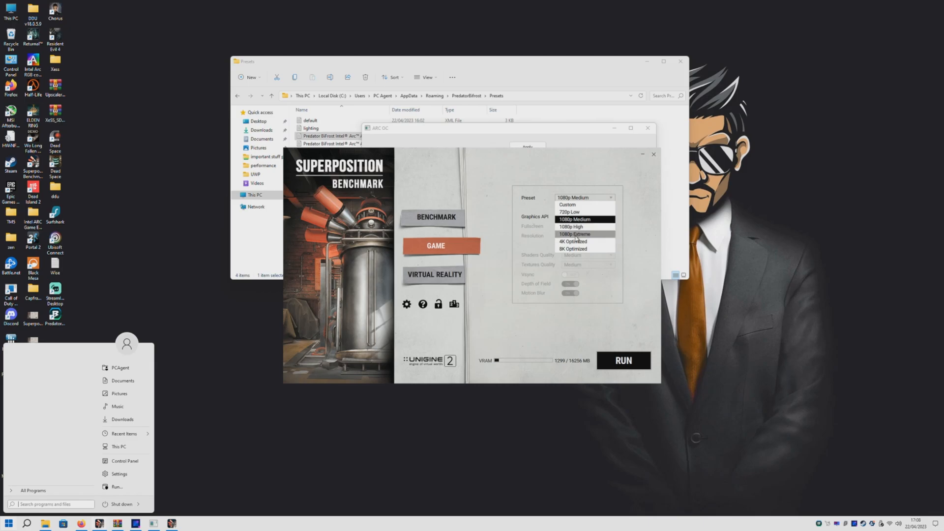
click(573, 241)
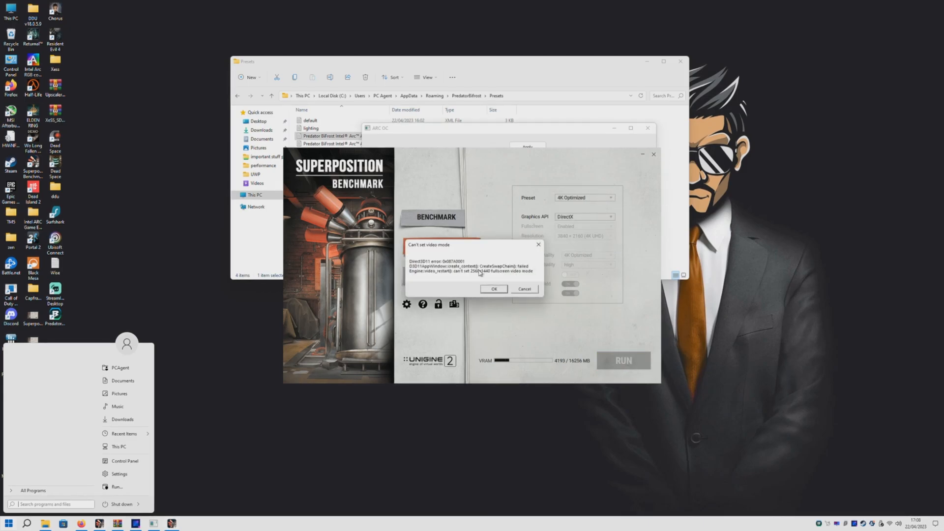
click(494, 290)
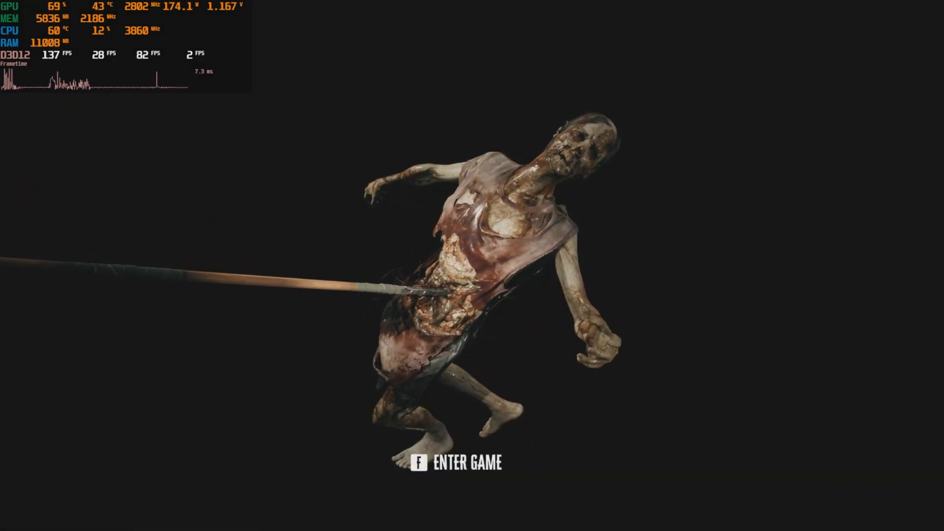
Step: Leave Dead Island 2's title screen for the desktop where ARC OC shows 2800 MHz
key(f)
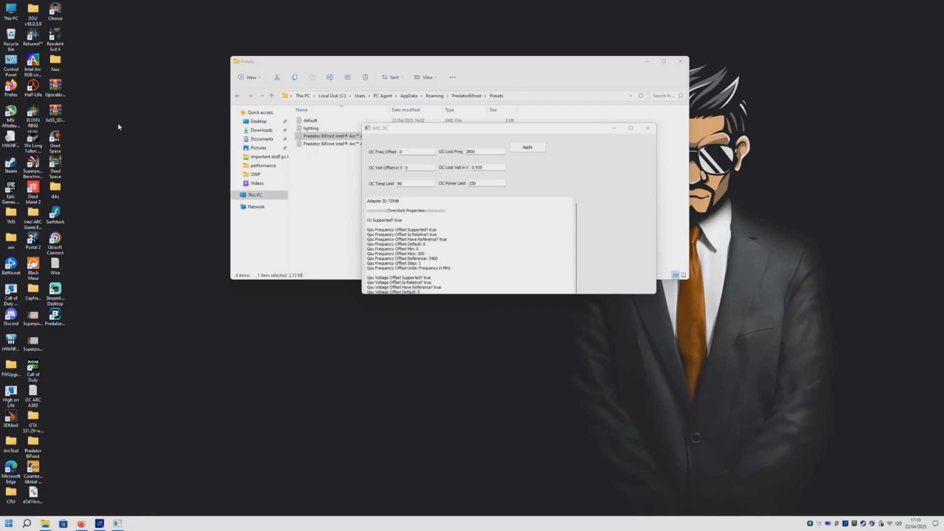
Step: Apply the 2800 MHz, 0.935 V lock in ARC OC
click(480, 167)
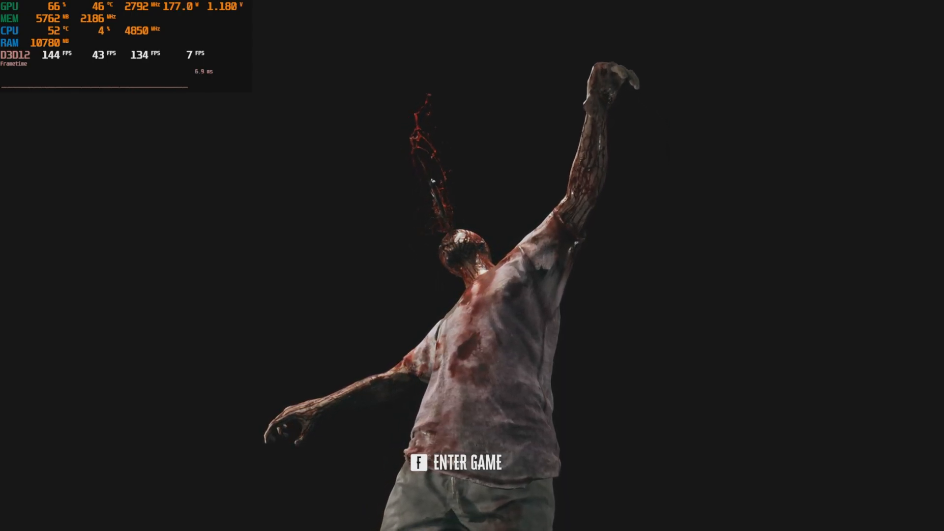
Step: Enter Dead Island 2 gameplay and open the weapon wheel while the GPU holds ~2792 MHz
key(f)
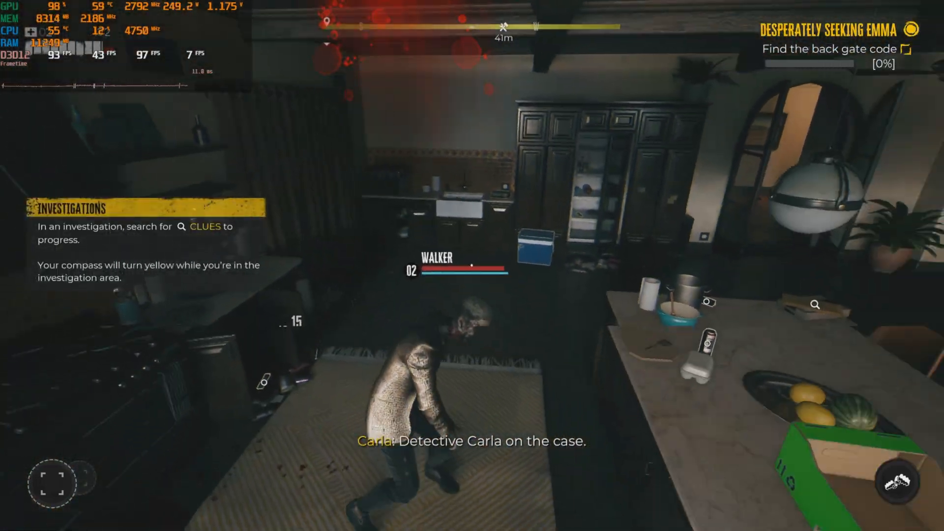
key(tab)
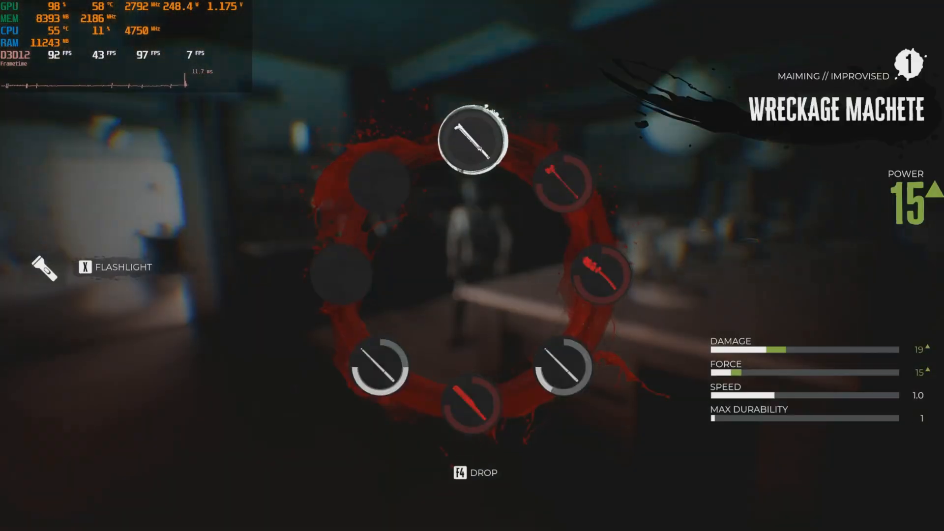